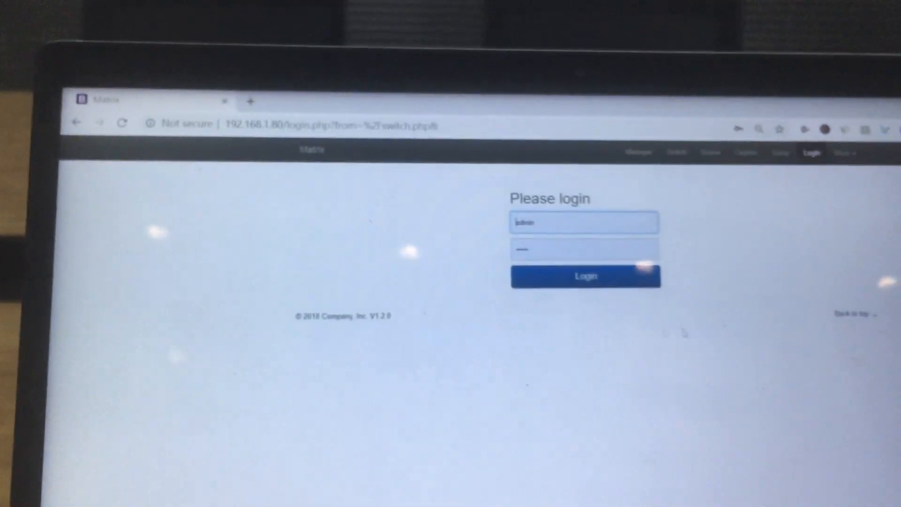
Step: Log in as admin to reach the switching grid of numbered input and output channels
{"action": "left_click", "coordinate": [586, 276]}
{"action": "type", "text": "192.168.1.80/factory.php"}
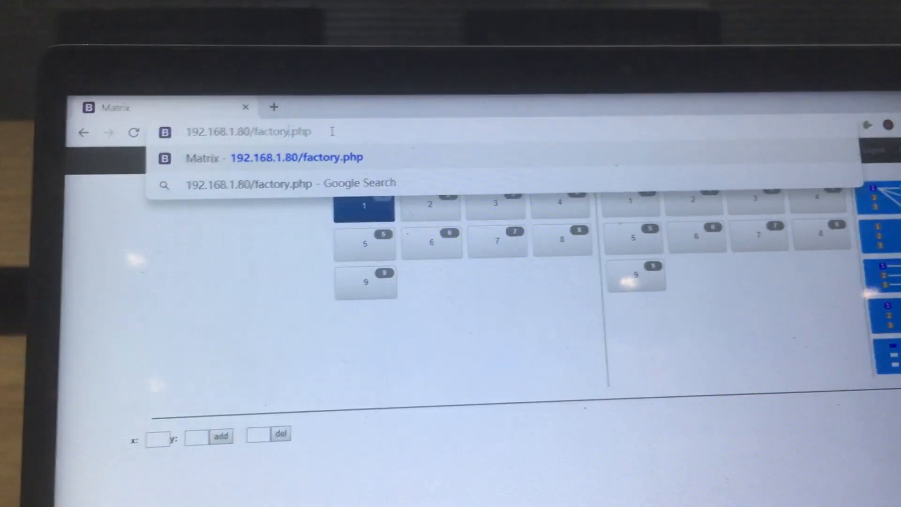
Step: Navigate to the hidden factory page at 192.168.1.80/factory.php
{"action": "key", "text": "Enter"}
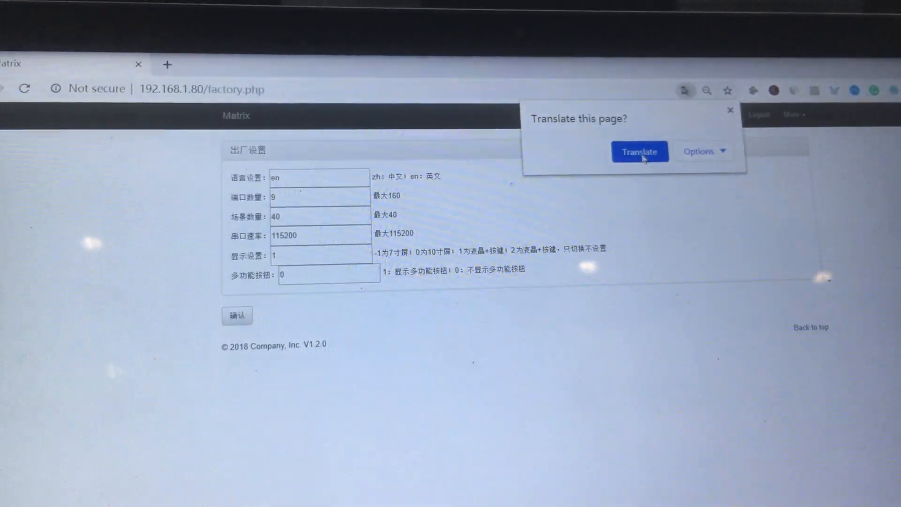
Step: Translate the Chinese factory settings page to English and dismiss Chrome's translate popup
{"action": "left_click", "coordinate": [640, 152]}
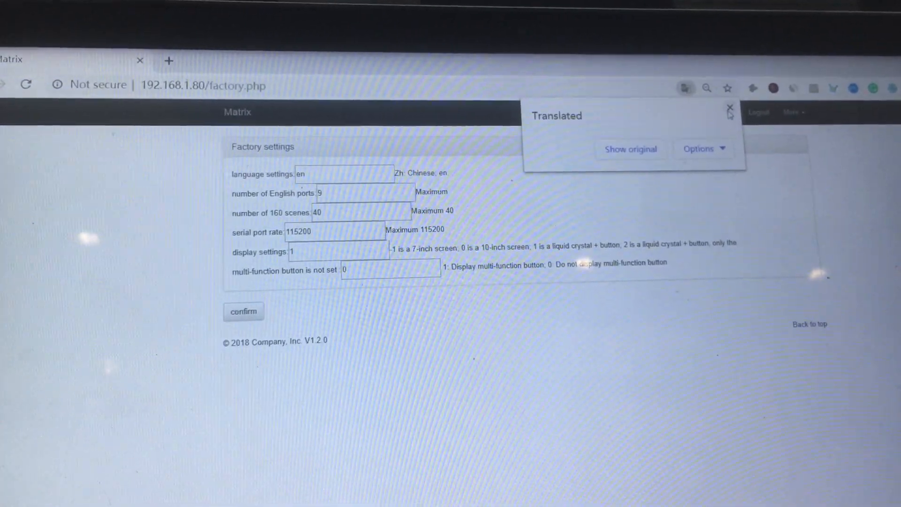
{"action": "left_click", "coordinate": [730, 108]}
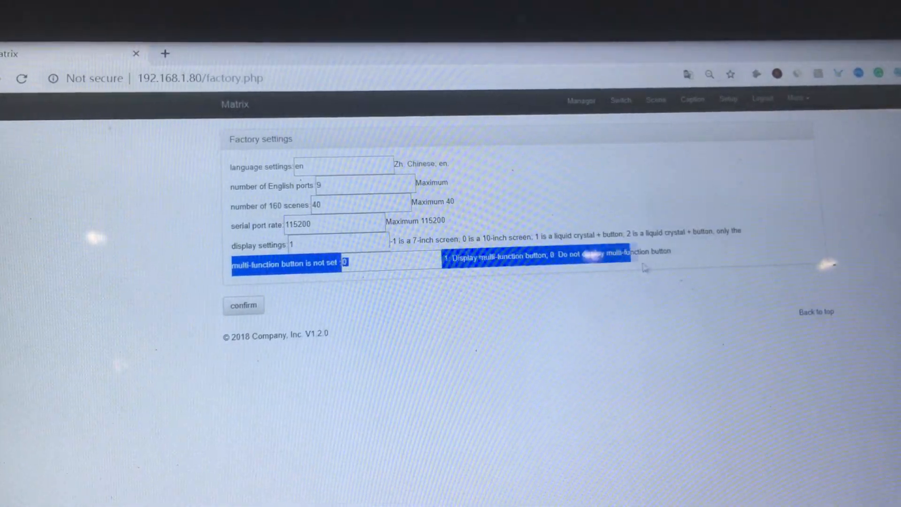
Step: Change the multi-function button value from 0 to 1 and confirm the factory settings
{"action": "left_click", "coordinate": [374, 263]}
{"action": "type", "text": "1"}
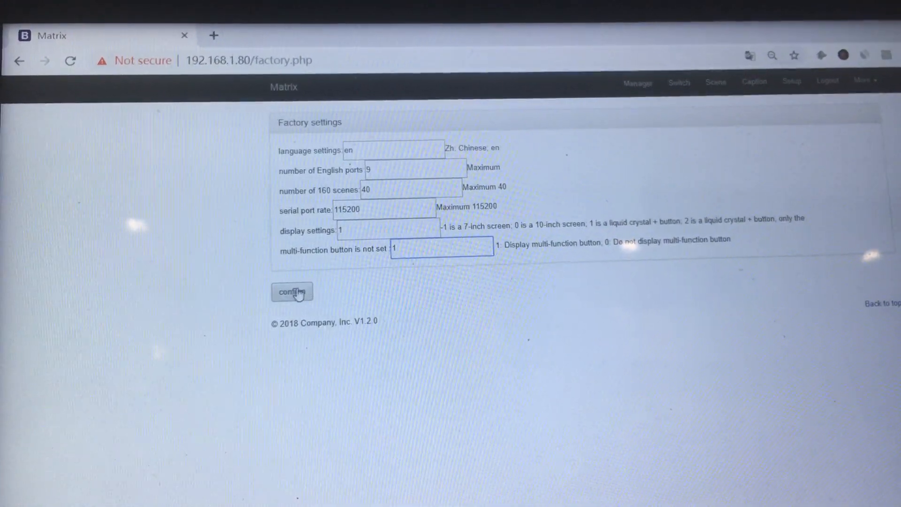
{"action": "left_click", "coordinate": [292, 292]}
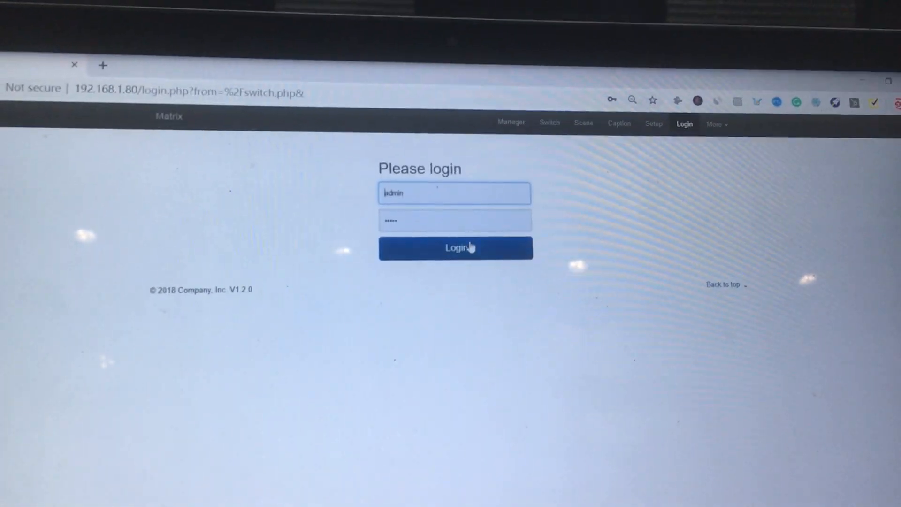
Step: Log back in as admin so the switching page shows Button 1 to Button 16
{"action": "left_click", "coordinate": [454, 247]}
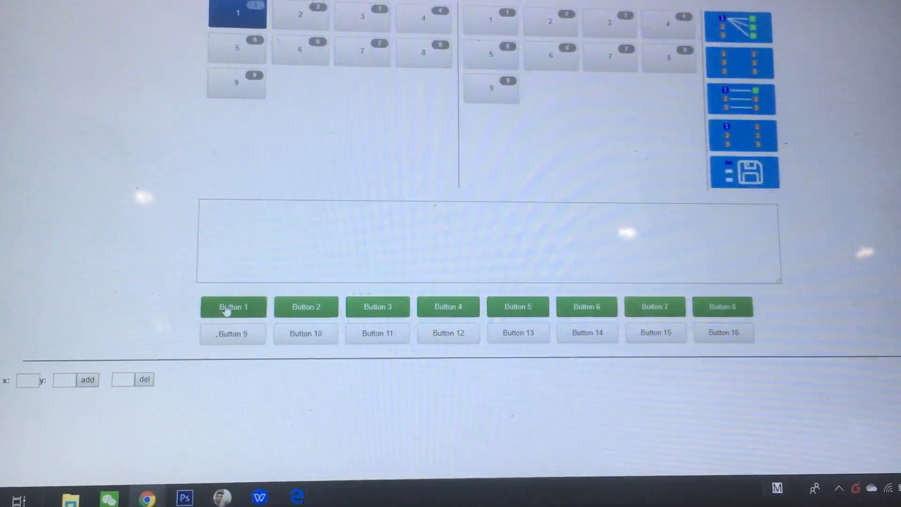